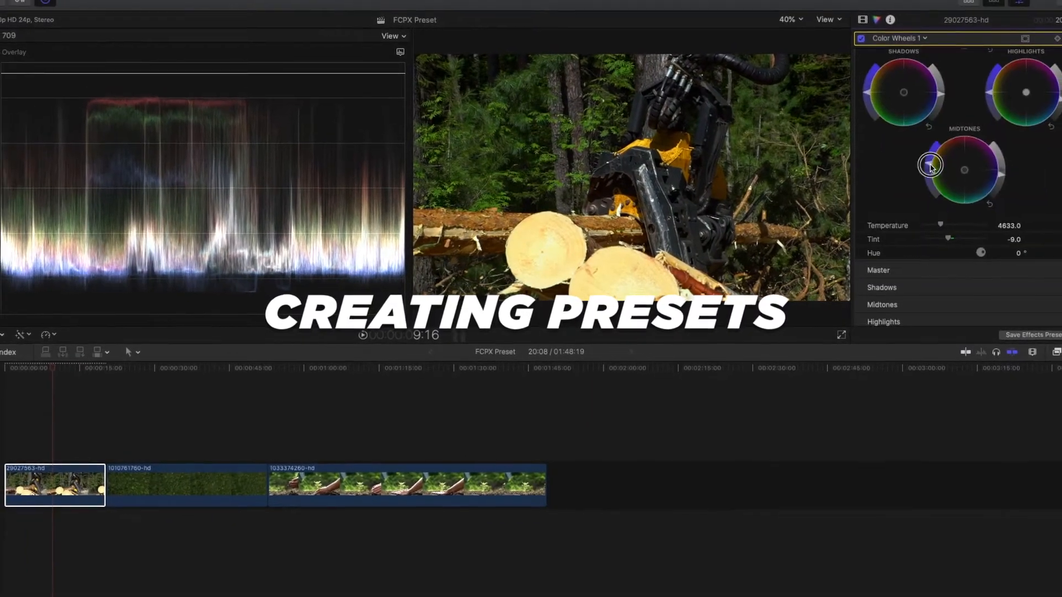
Step: Review the File menu's preset-saving commands for the first clip's colour grade
{"action": "left_click", "coordinate": [155, 10]}
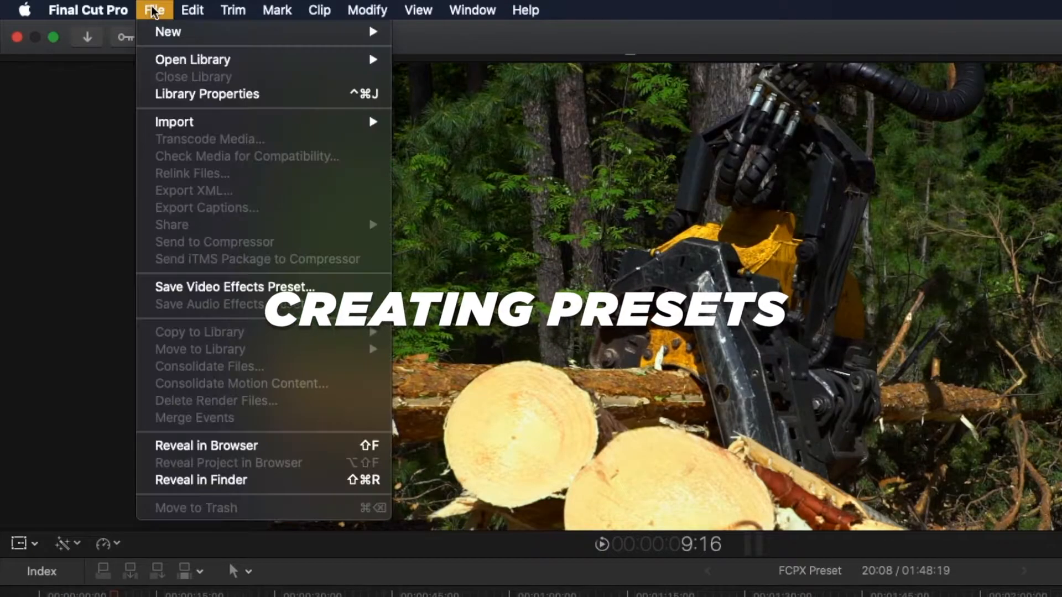
{"action": "mouse_move", "coordinate": [233, 288]}
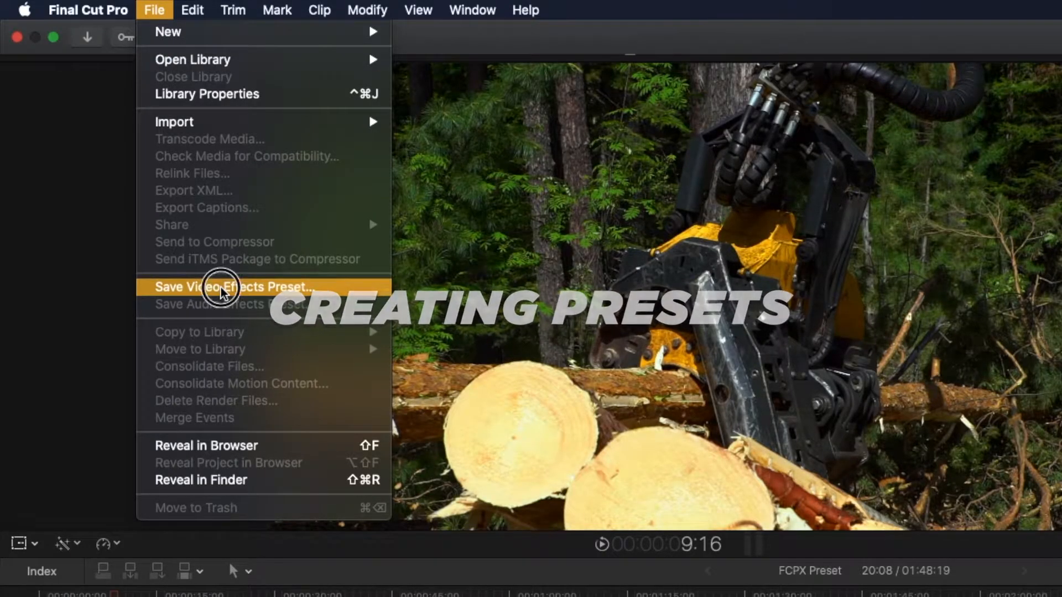
{"action": "left_click", "coordinate": [227, 286]}
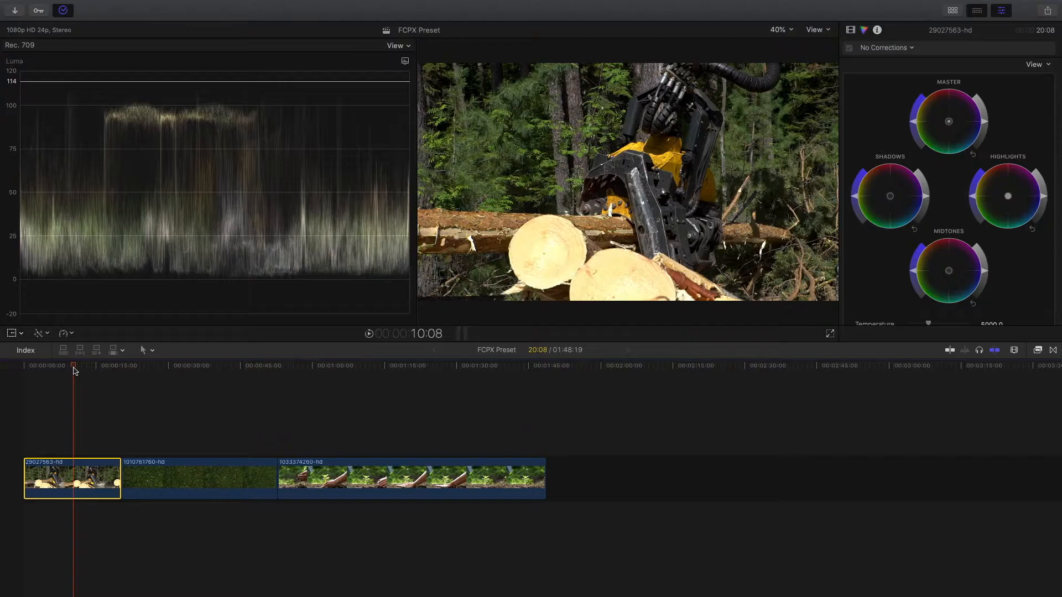
{"action": "left_click", "coordinate": [297, 366]}
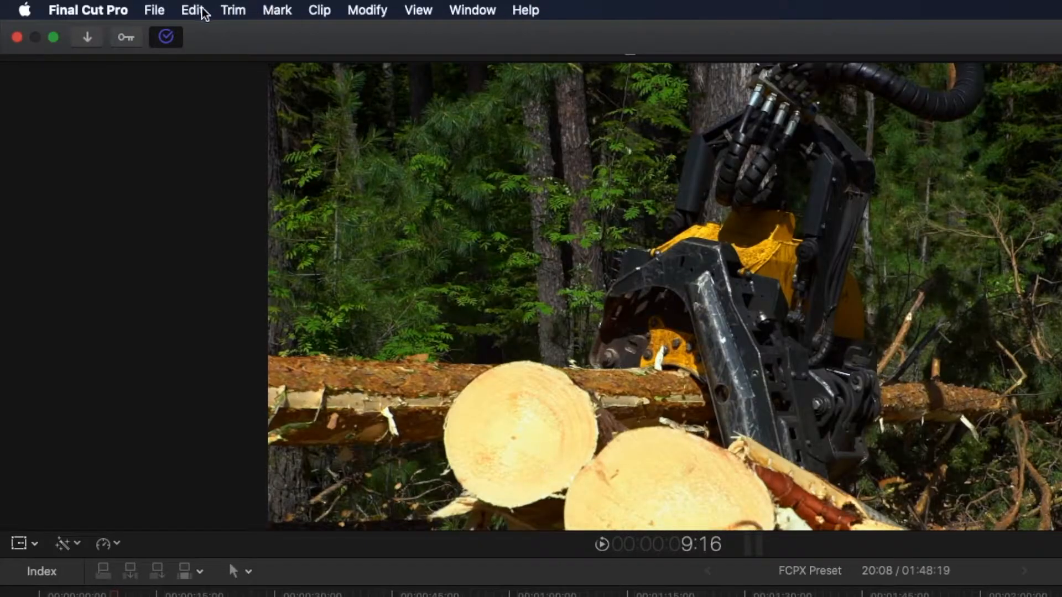
Step: Begin a video effects preset for the clip and name it FCPX TUT
{"action": "left_click", "coordinate": [155, 10]}
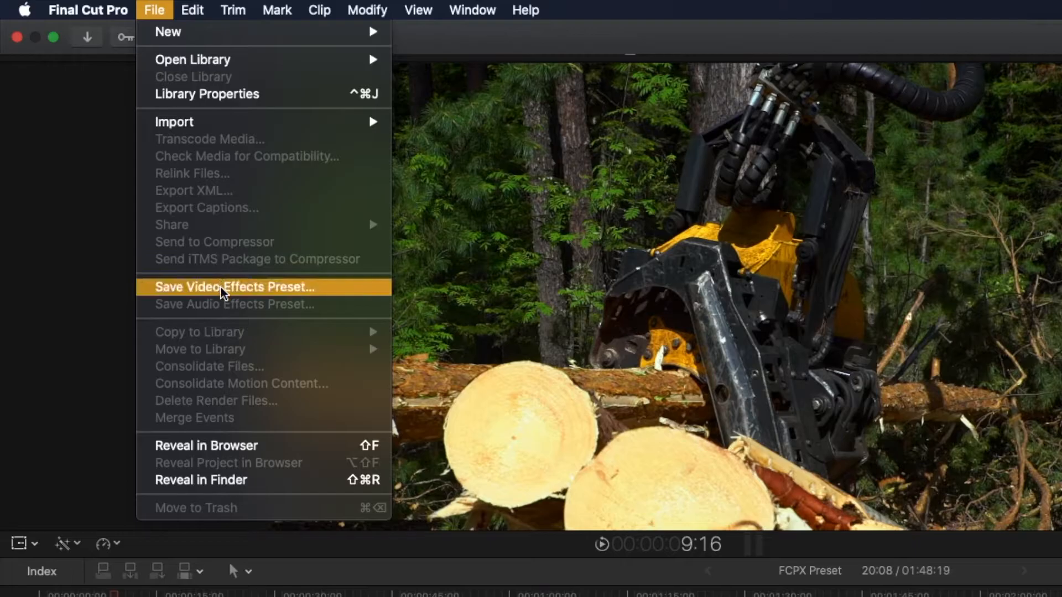
{"action": "left_click", "coordinate": [234, 286]}
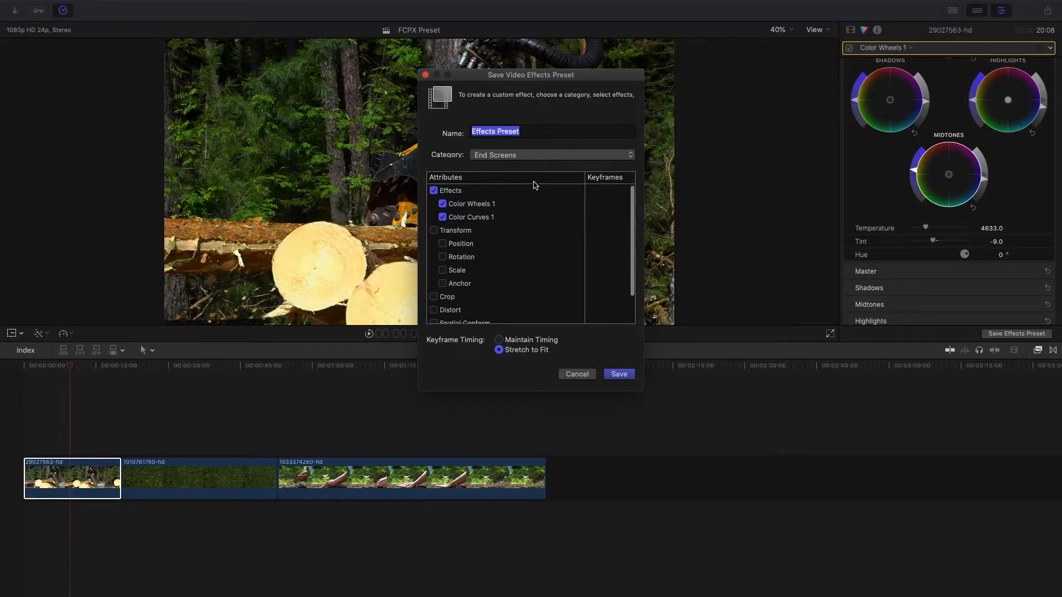
{"action": "left_click", "coordinate": [548, 131]}
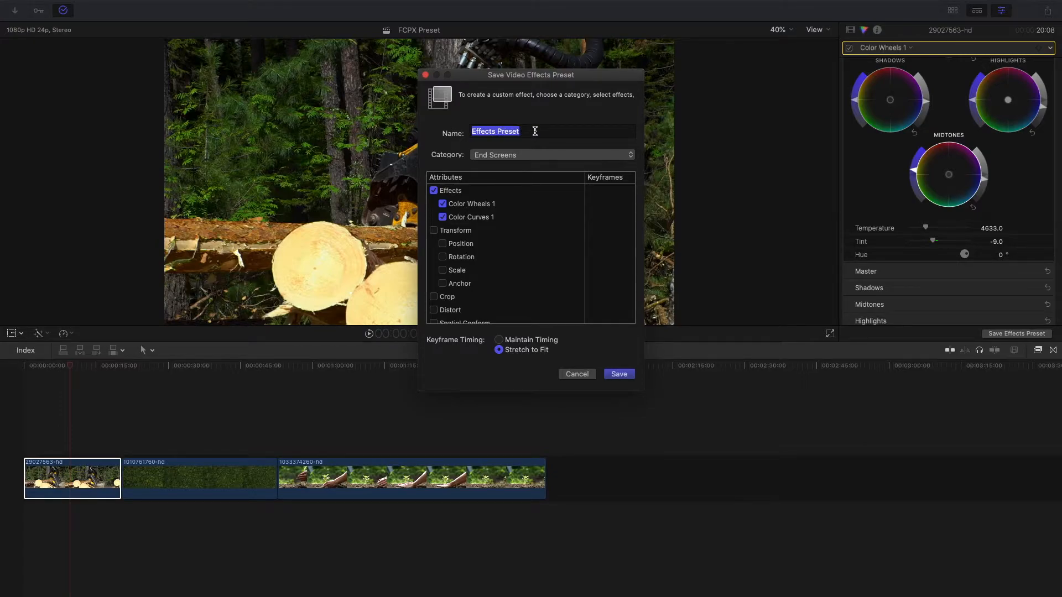
{"action": "type", "text": "FCPX TUT"}
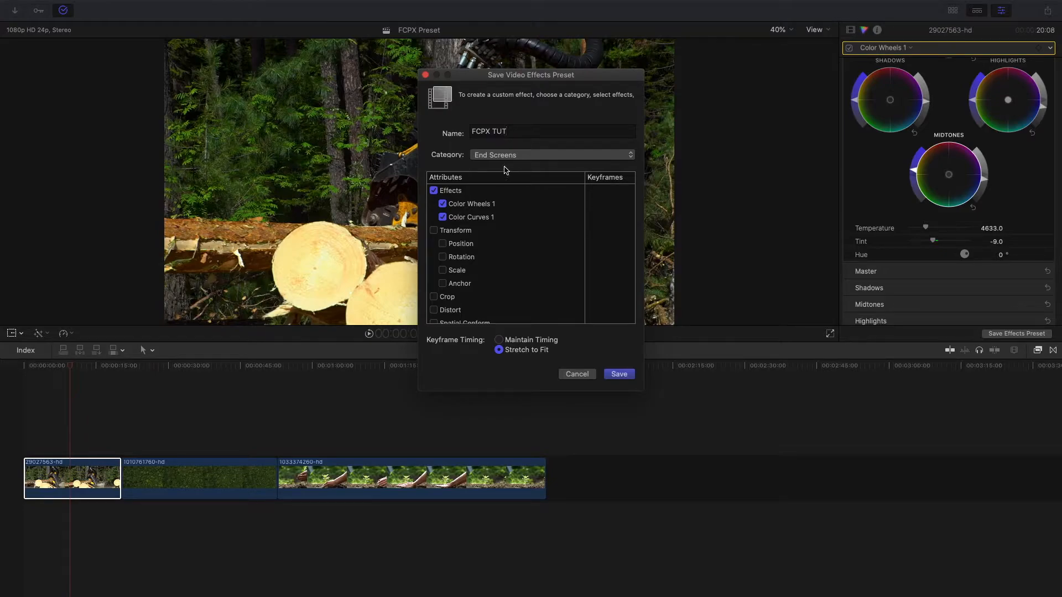
{"action": "mouse_move", "coordinate": [491, 156]}
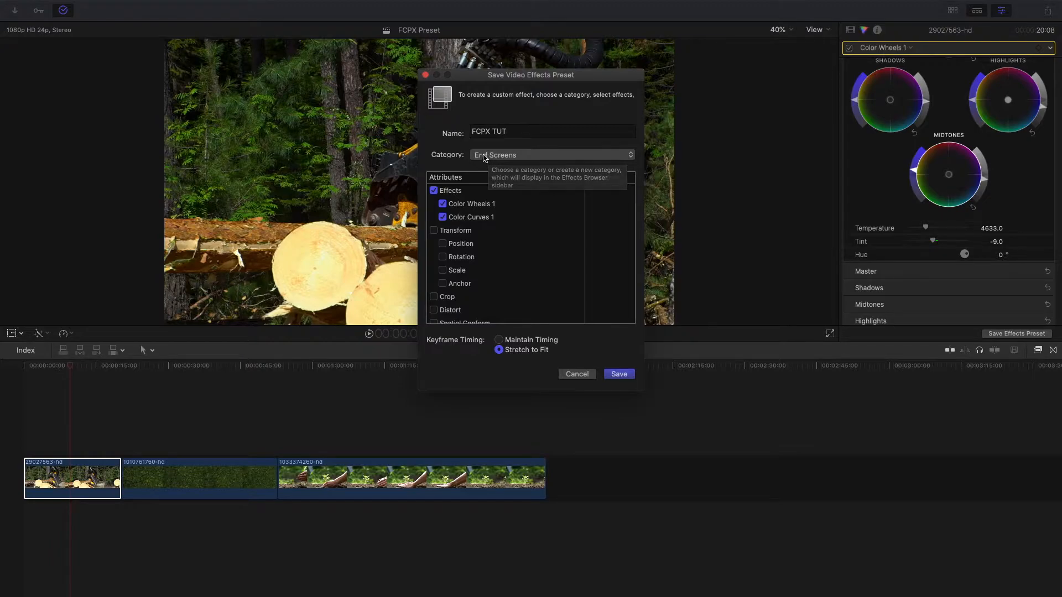
Step: Set the preset category to Color after abandoning a New Category attempt
{"action": "left_click", "coordinate": [550, 155]}
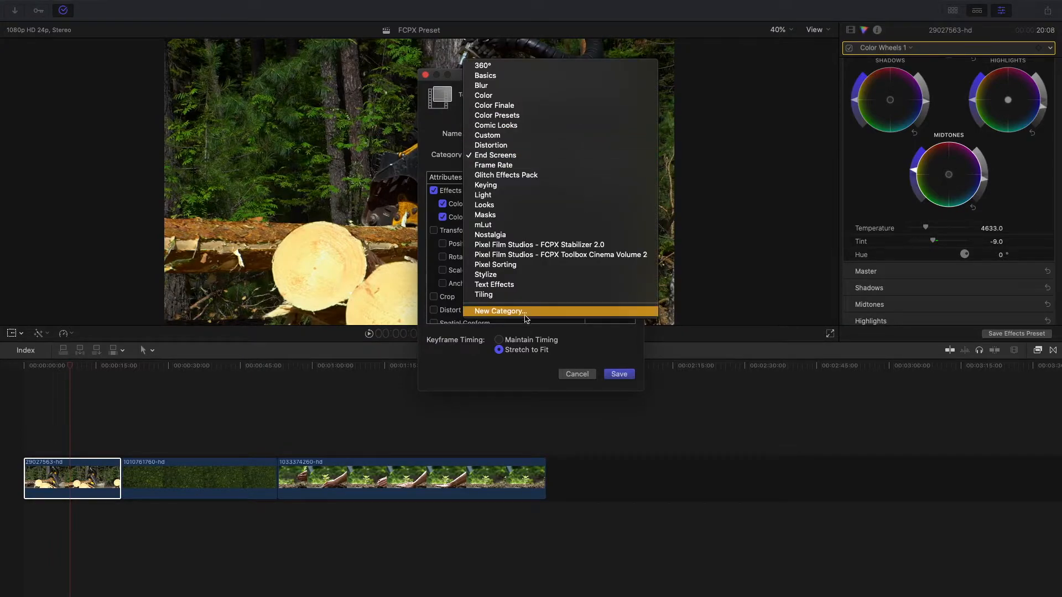
{"action": "mouse_move", "coordinate": [521, 105]}
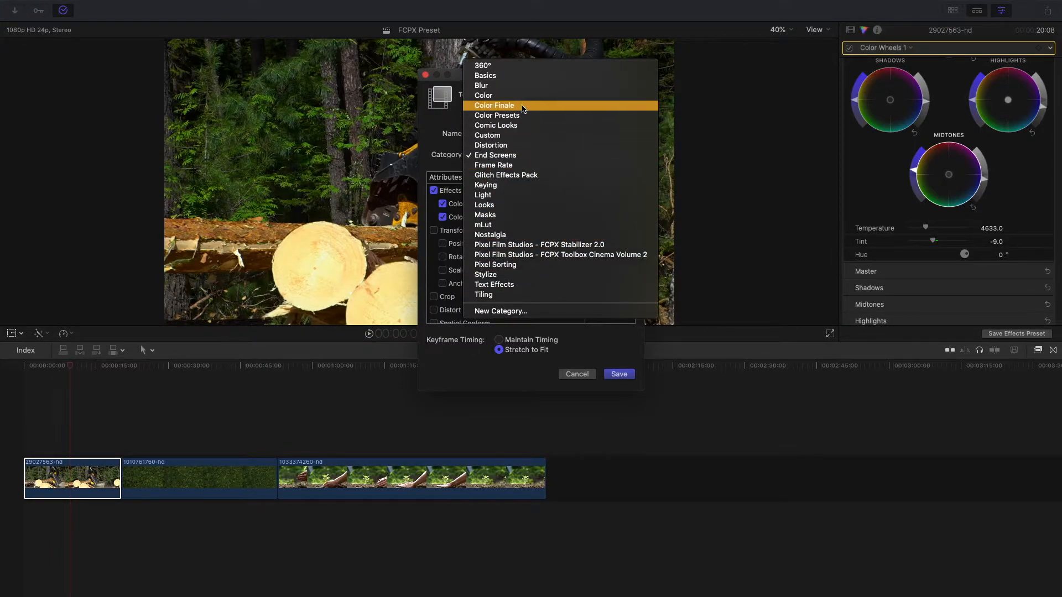
{"action": "mouse_move", "coordinate": [494, 165]}
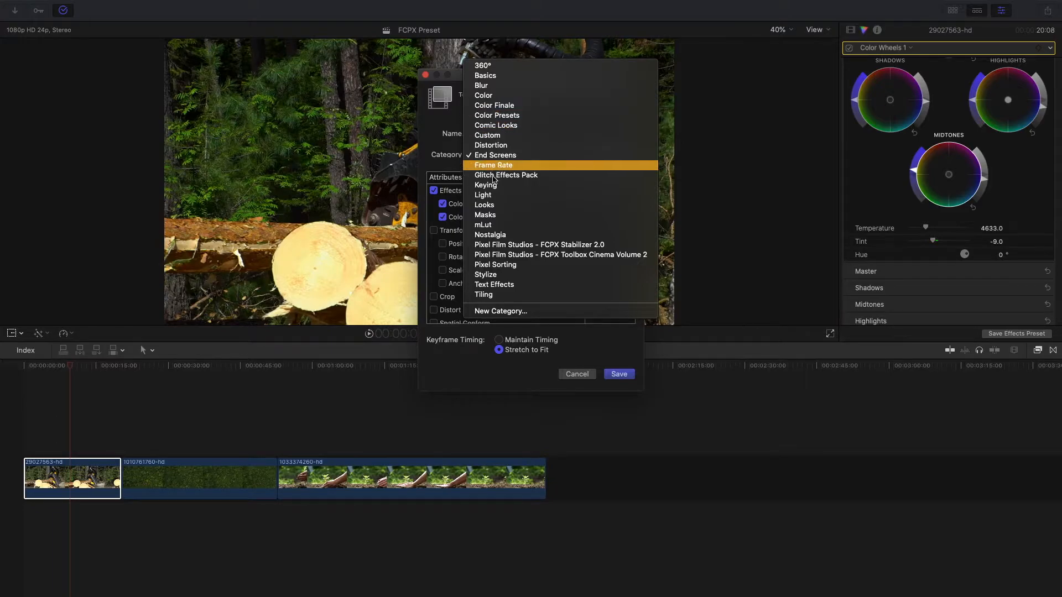
{"action": "mouse_move", "coordinate": [501, 311]}
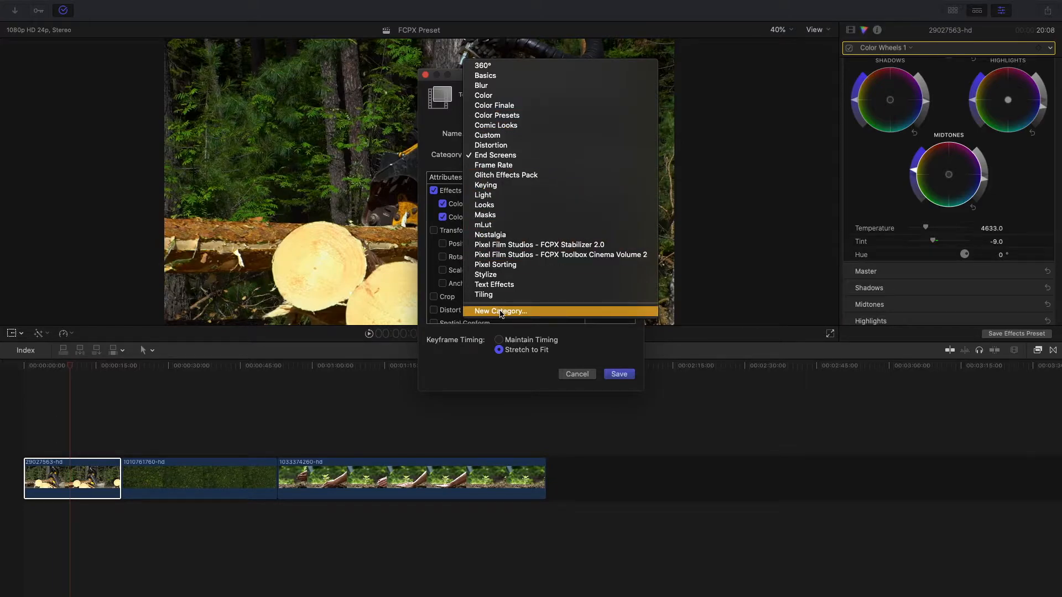
{"action": "left_click", "coordinate": [500, 311]}
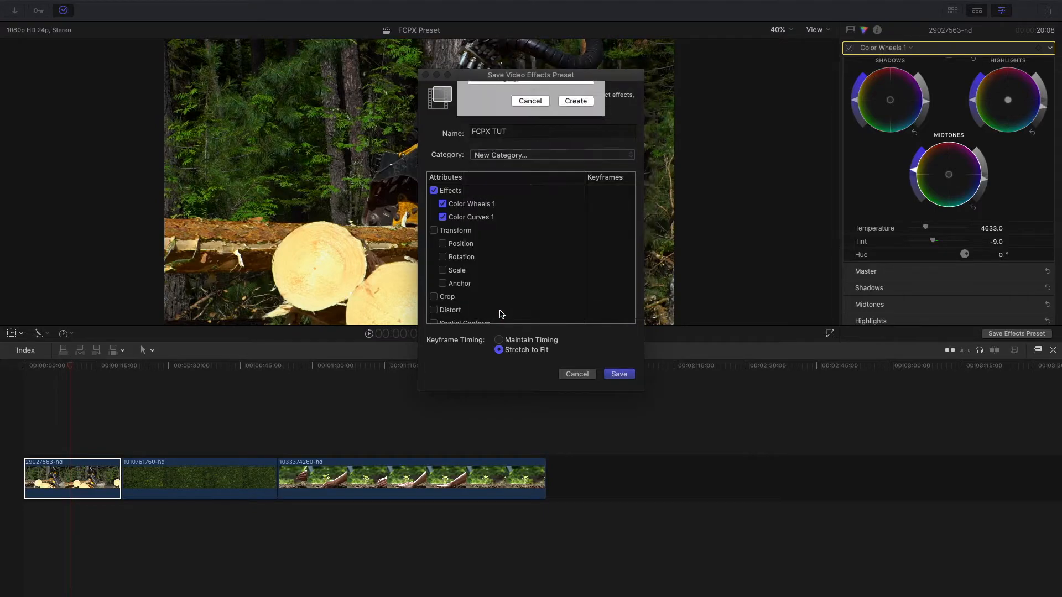
{"action": "left_click", "coordinate": [551, 155]}
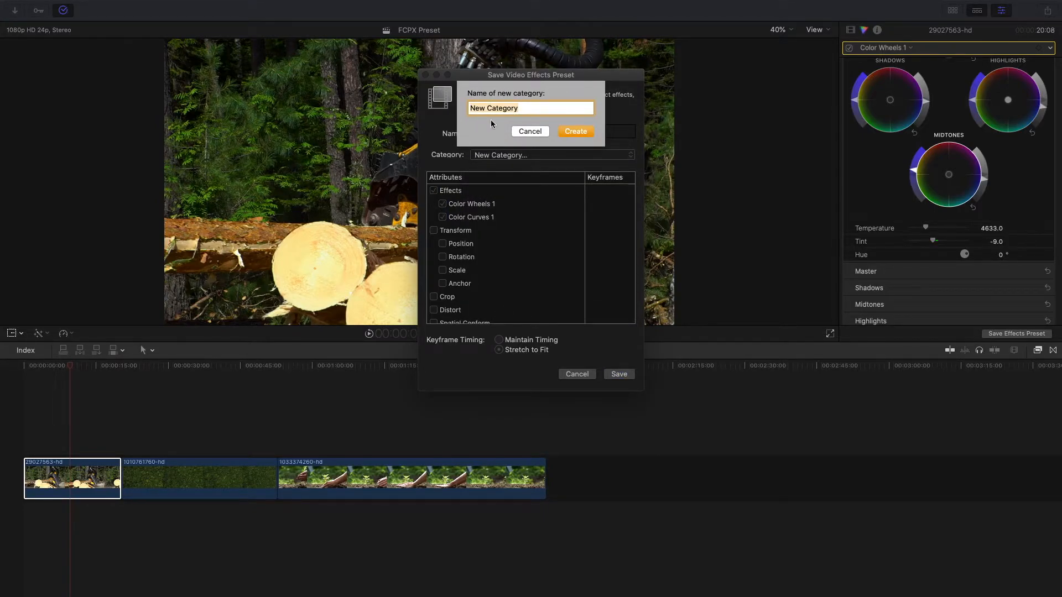
{"action": "left_click", "coordinate": [550, 155]}
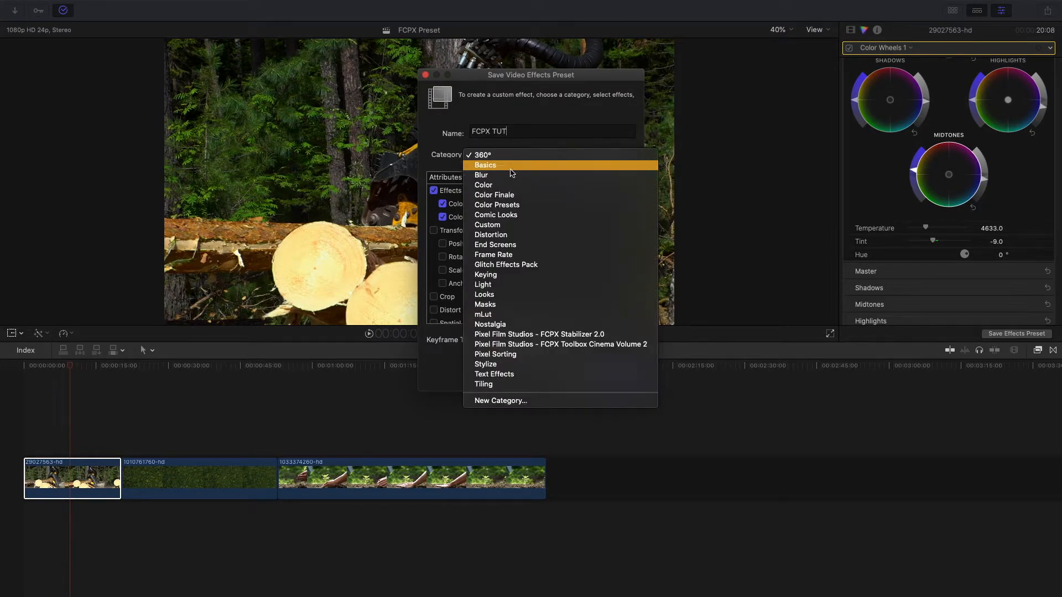
{"action": "mouse_move", "coordinate": [508, 185]}
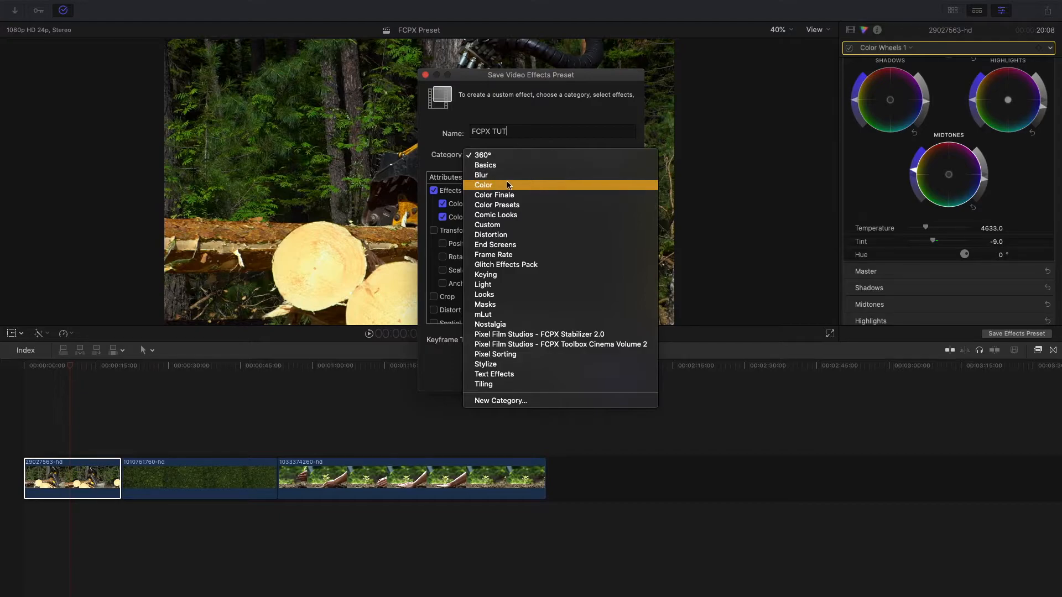
{"action": "left_click", "coordinate": [483, 184]}
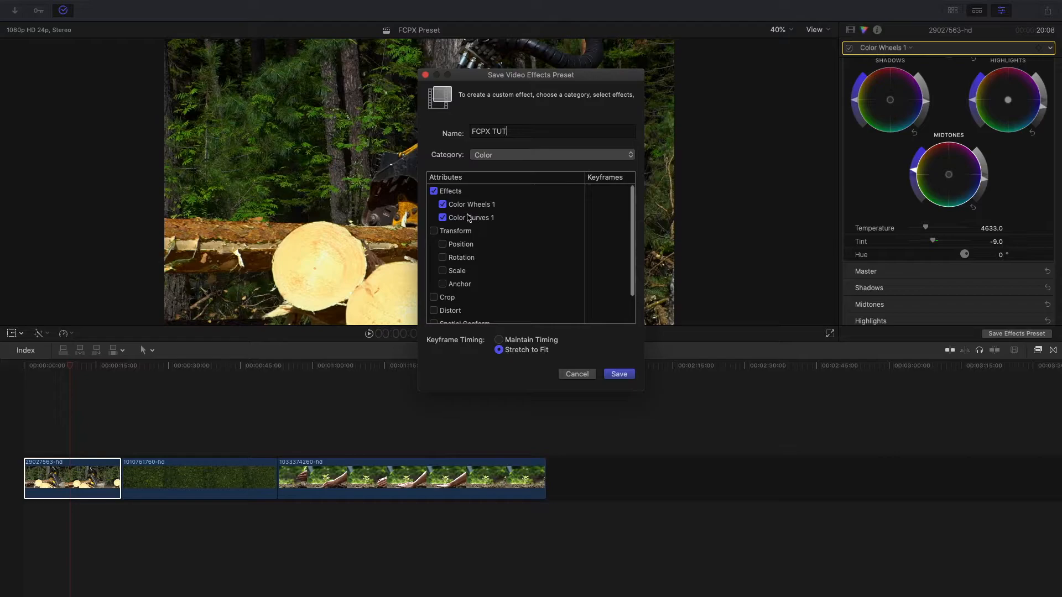
Step: Keep Color Curves 1 included with Stretch to Fit keyframe timing and save FCPX TUT
{"action": "left_click", "coordinate": [443, 218]}
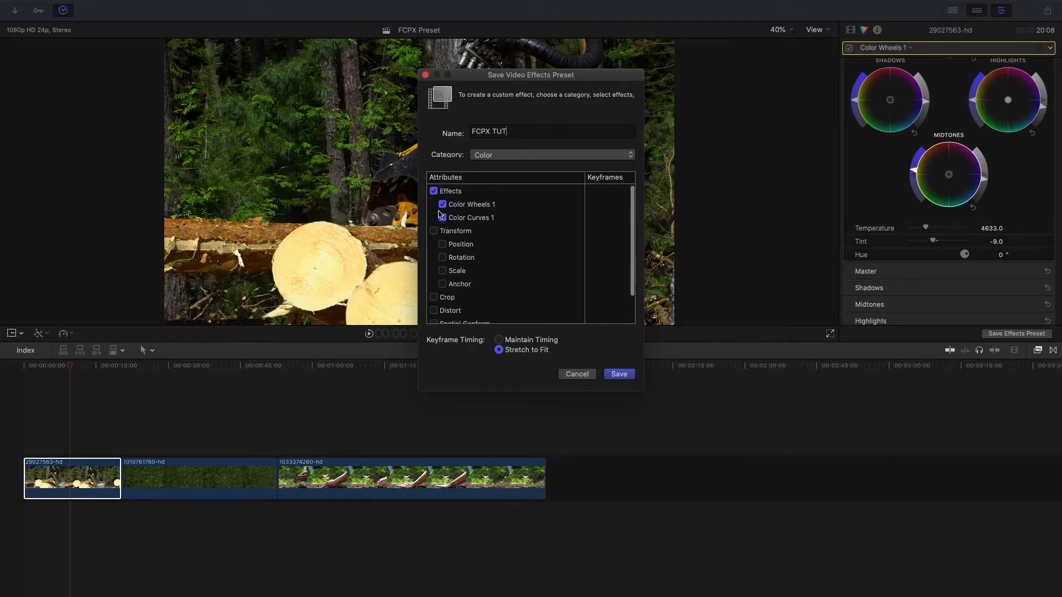
{"action": "left_click", "coordinate": [442, 218]}
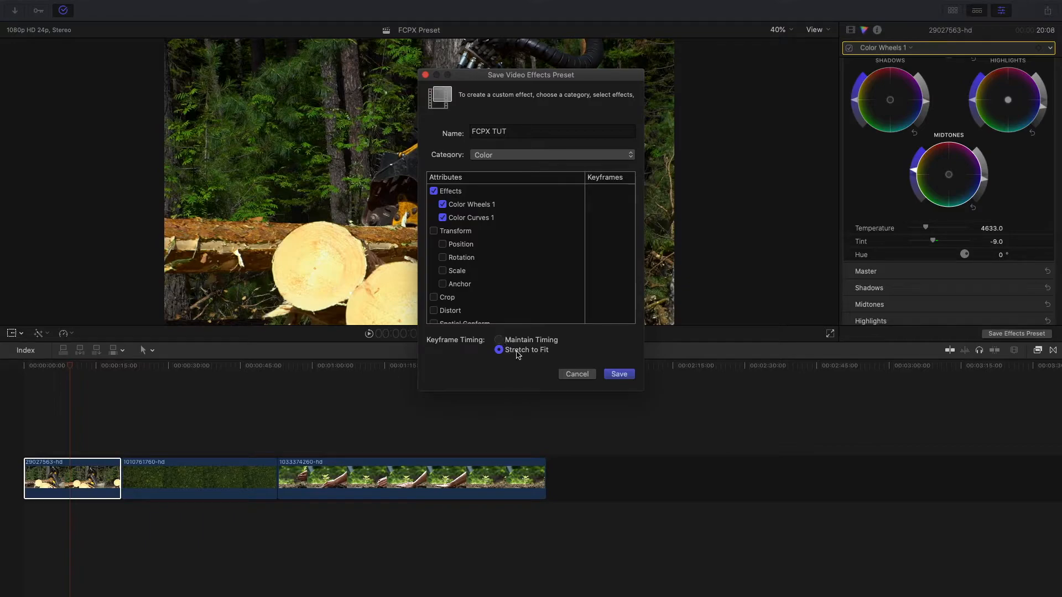
{"action": "mouse_move", "coordinate": [515, 355]}
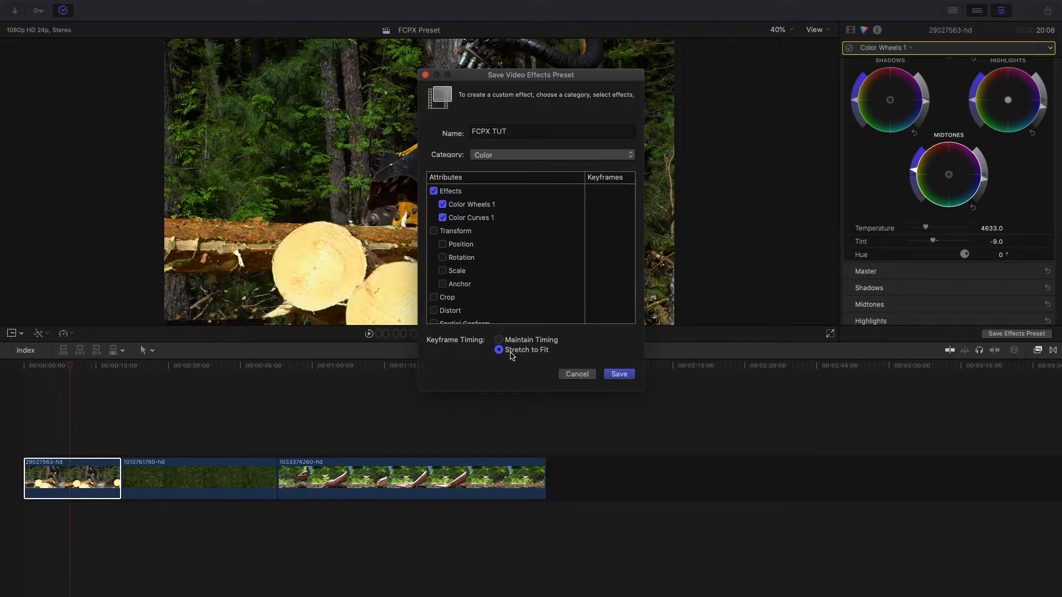
{"action": "left_click", "coordinate": [548, 132]}
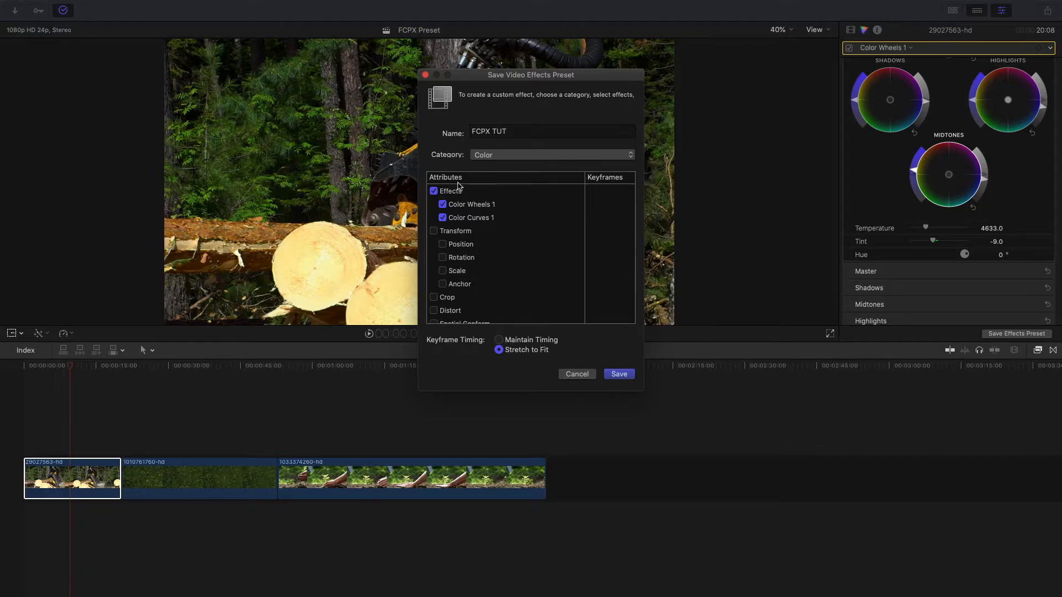
{"action": "left_click", "coordinate": [617, 374]}
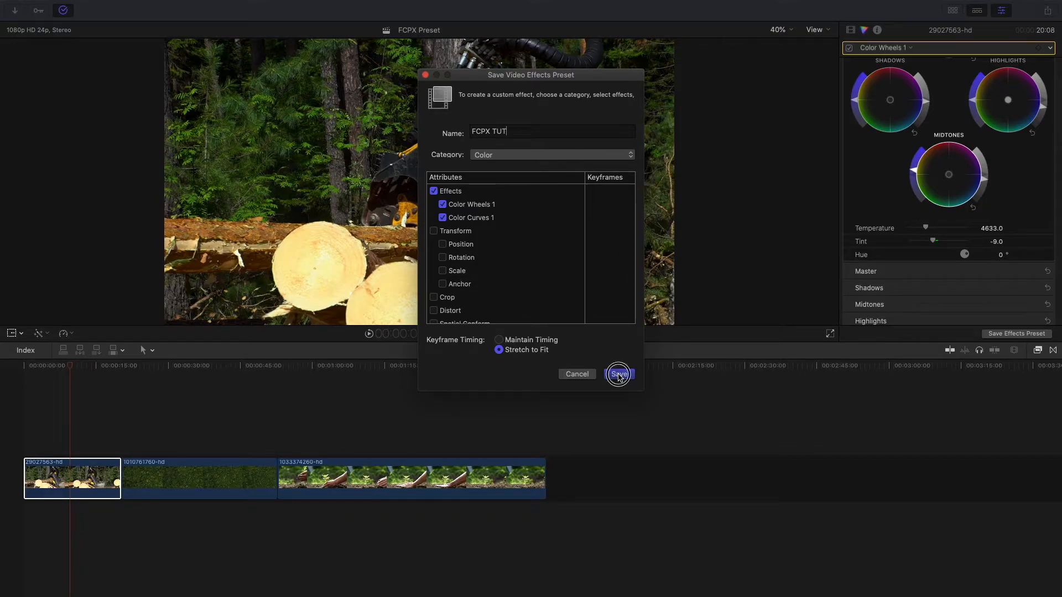
Step: Apply the FCPX TUT preset from the Color effects category to the timeline clips
{"action": "left_click", "coordinate": [617, 374]}
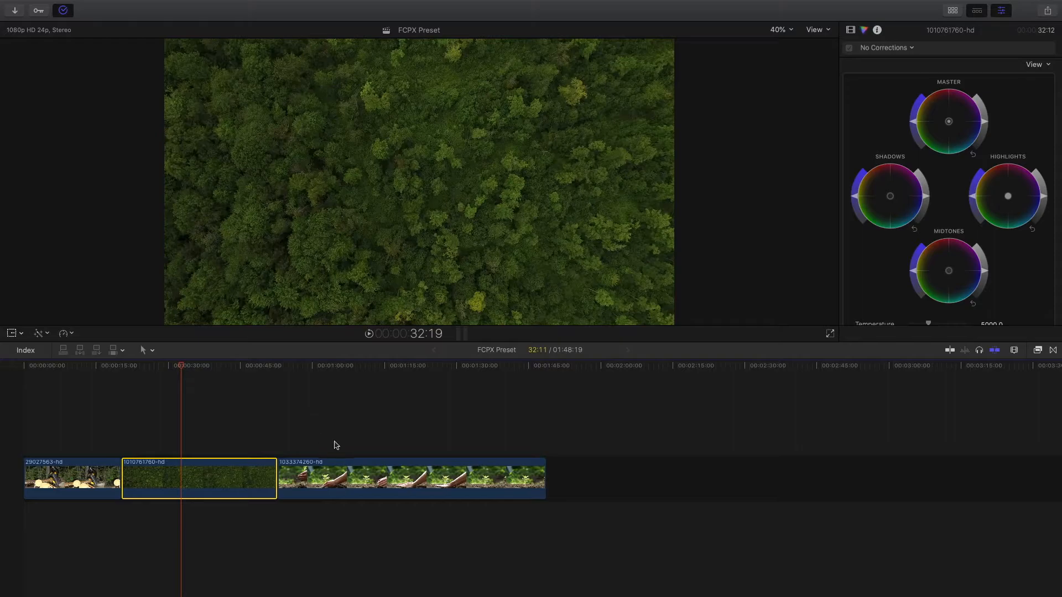
{"action": "left_click", "coordinate": [1036, 351]}
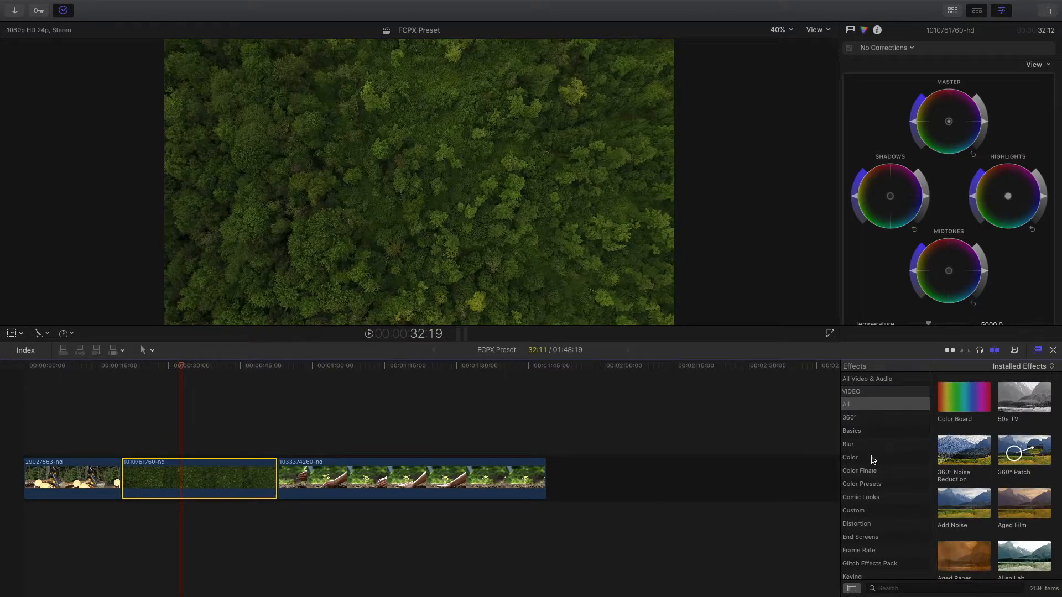
{"action": "left_click", "coordinate": [849, 457]}
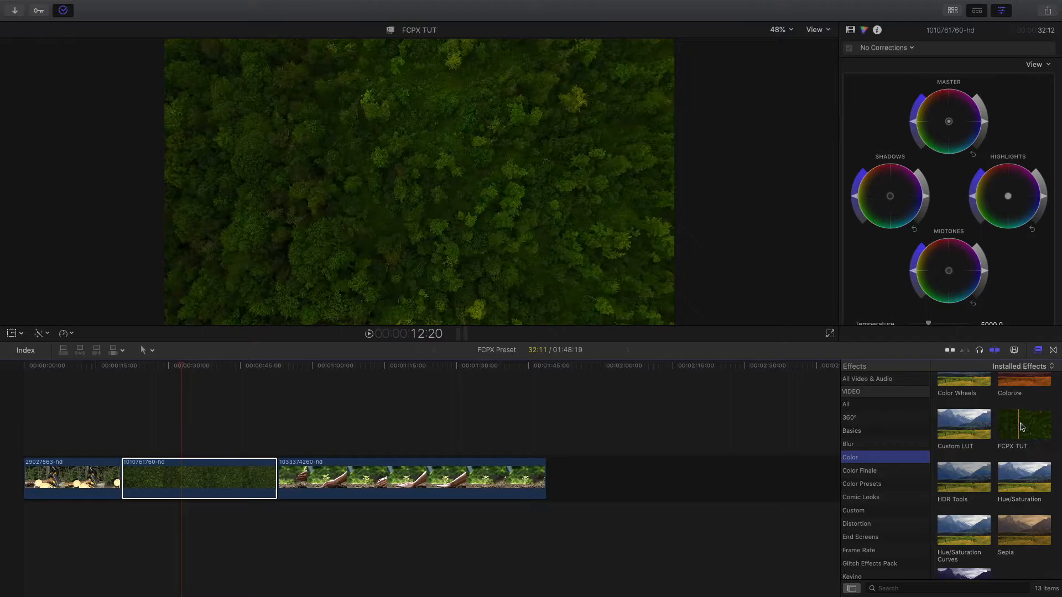
{"action": "double_click", "coordinate": [1012, 424]}
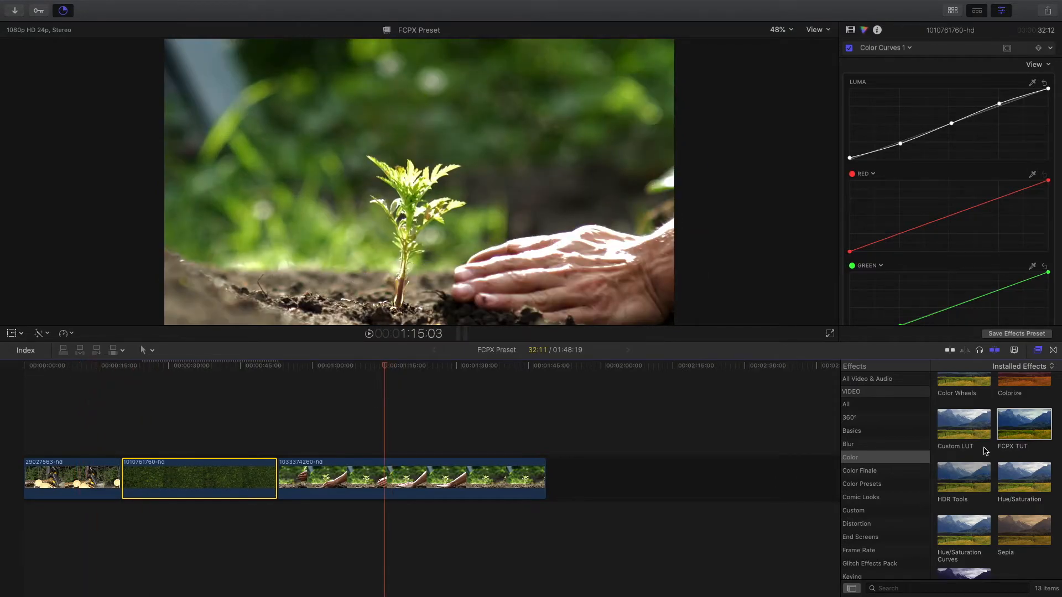
{"action": "left_click", "coordinate": [288, 373]}
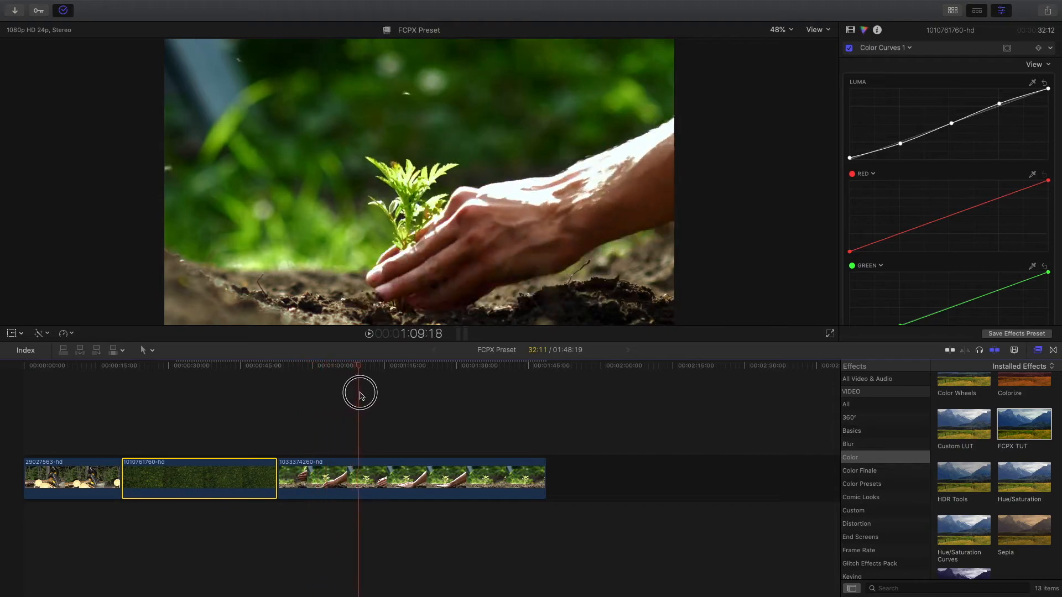
{"action": "left_click", "coordinate": [71, 478]}
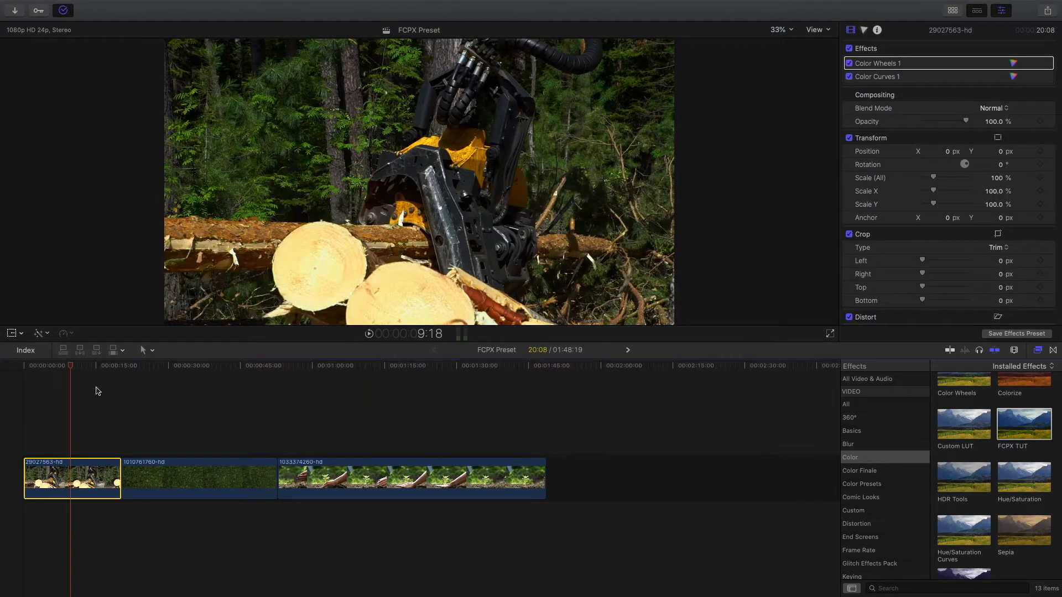
Step: Add the Bad TV effect and the Basics Hard Light effect to the logging clip
{"action": "scroll", "scroll_direction": "up", "scroll_amount": 3}
{"action": "type", "text": "bad"}
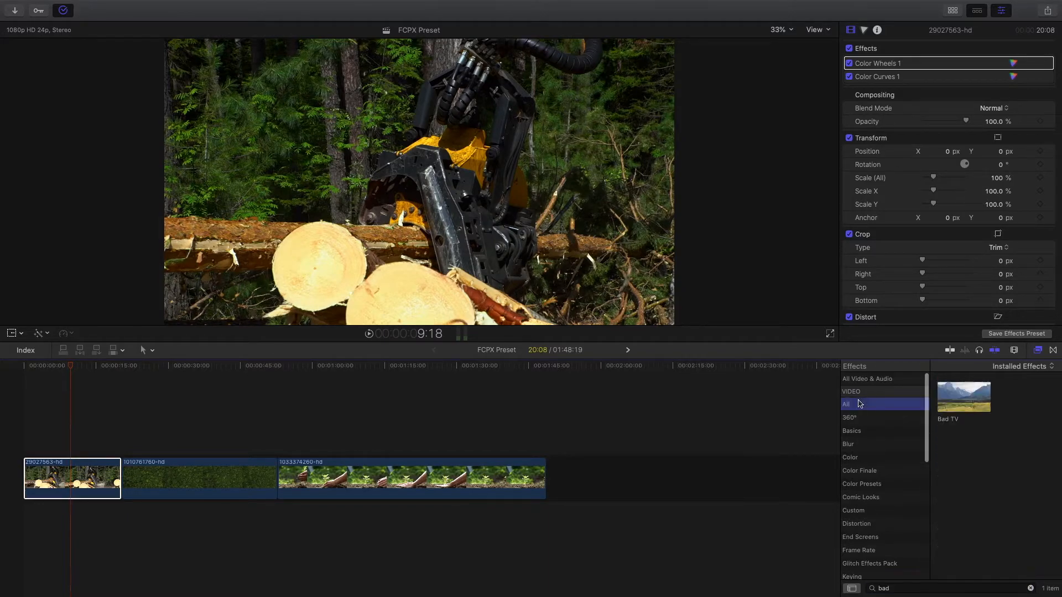
{"action": "double_click", "coordinate": [963, 397]}
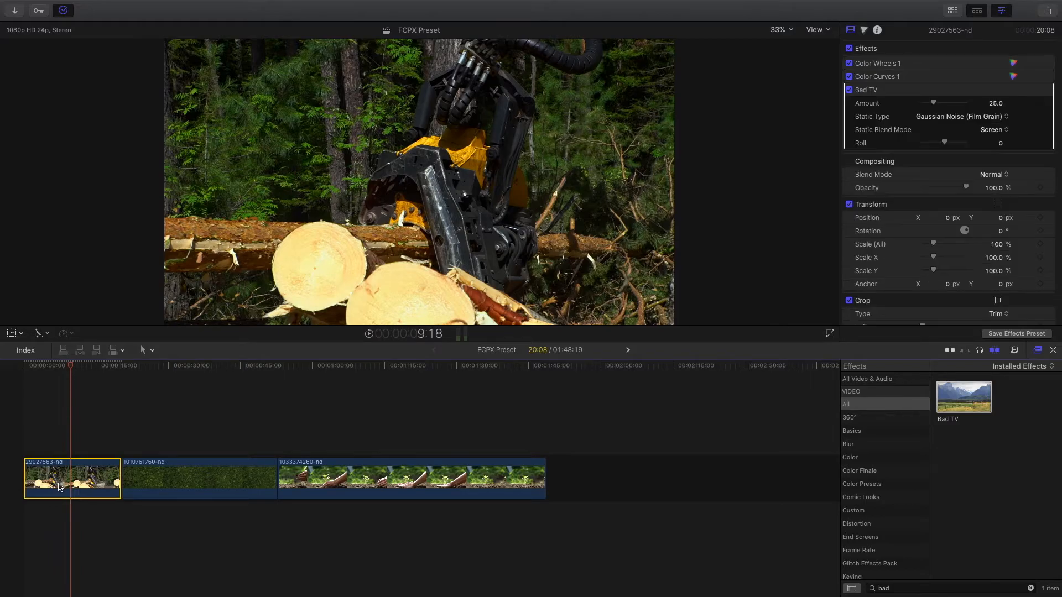
{"action": "left_click", "coordinate": [852, 427]}
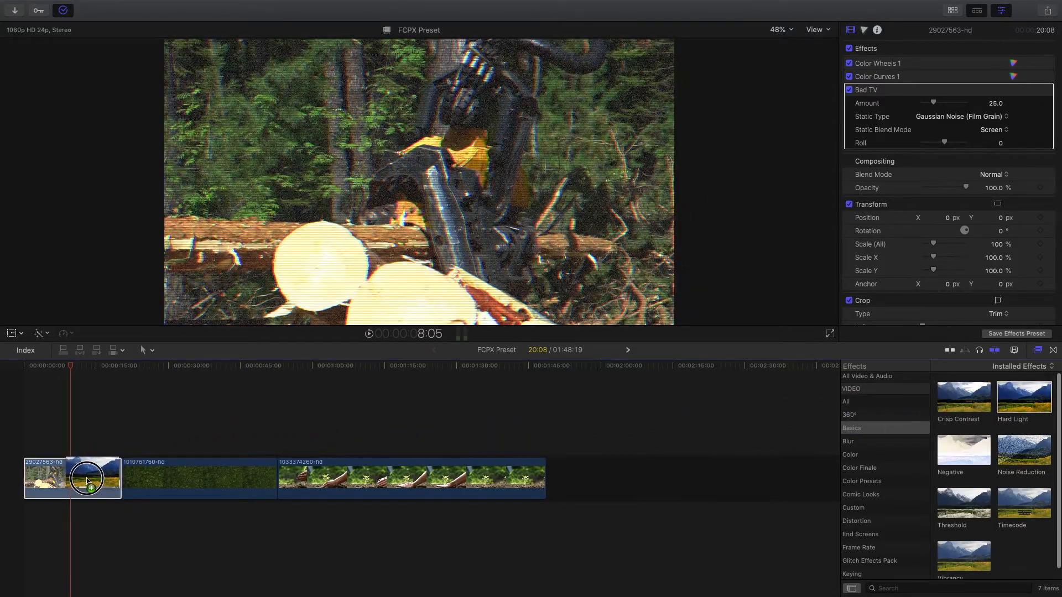
{"action": "double_click", "coordinate": [1024, 397]}
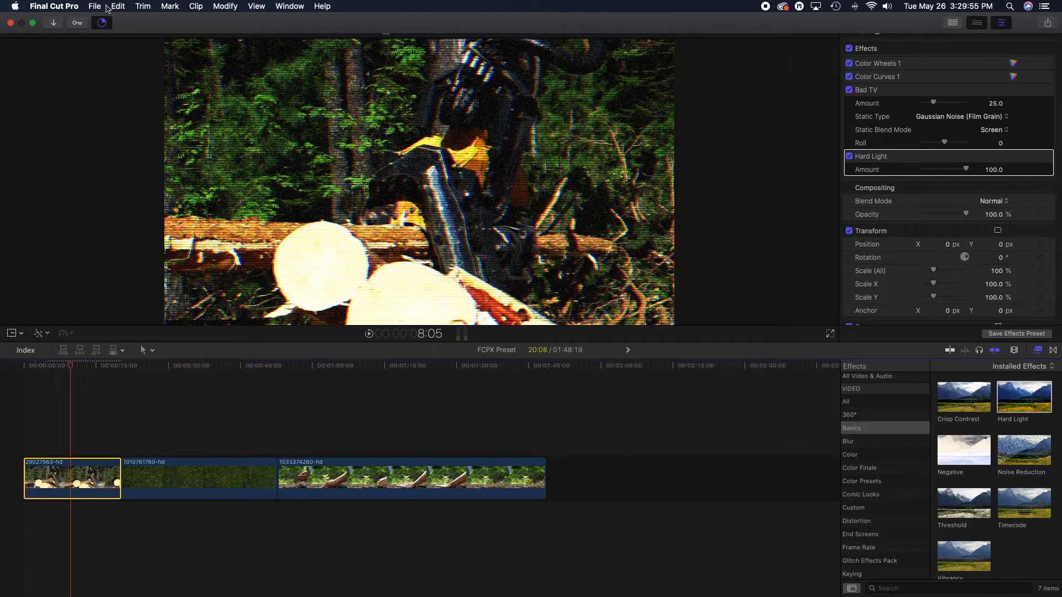
Step: Save the logging clip's effect stack via Save Video Effects Preset
{"action": "left_click", "coordinate": [94, 7]}
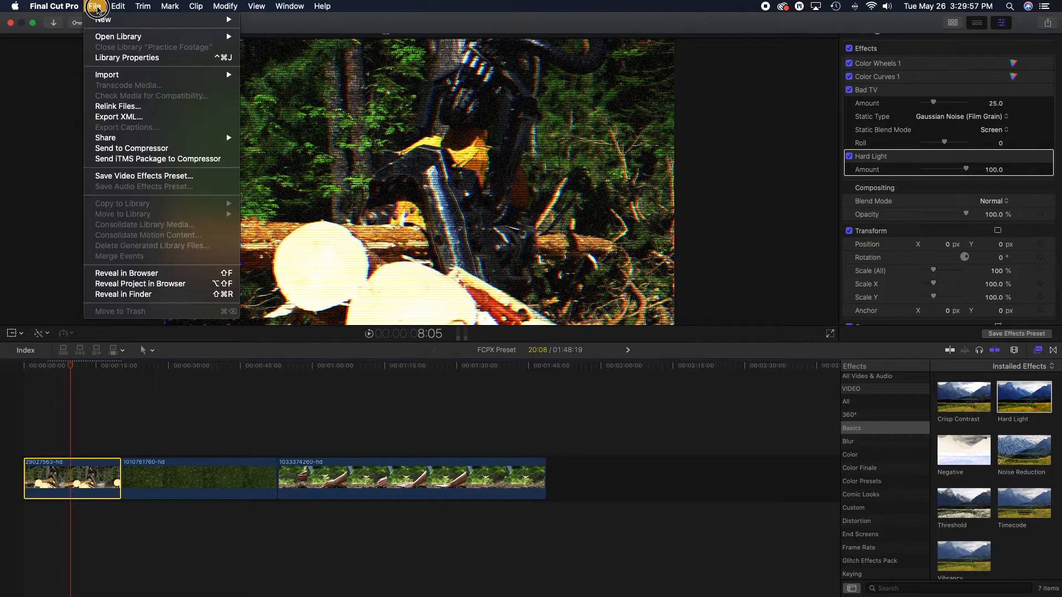
{"action": "mouse_move", "coordinate": [143, 176]}
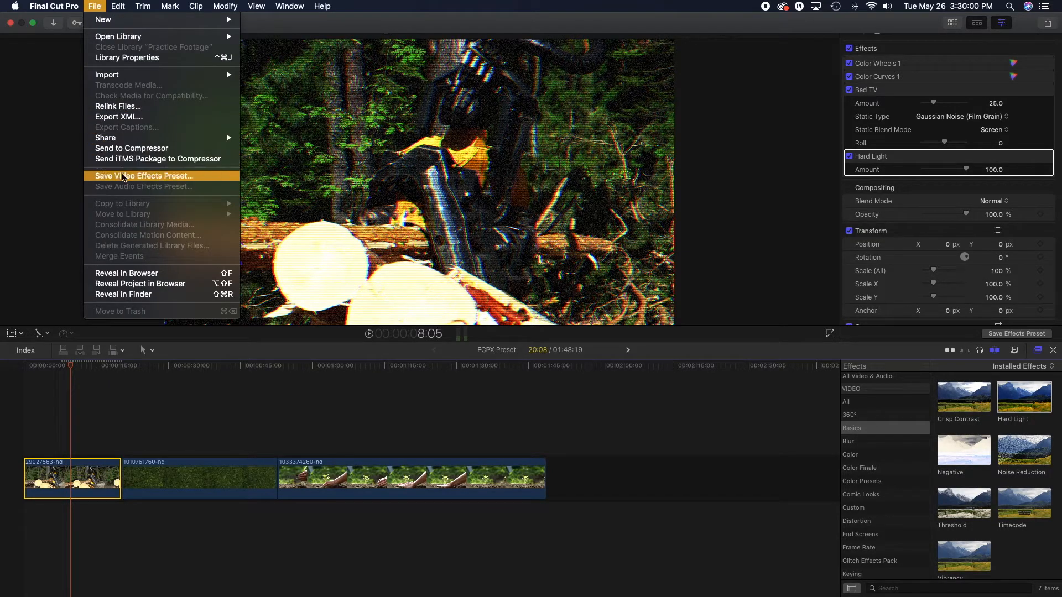
{"action": "left_click", "coordinate": [143, 176]}
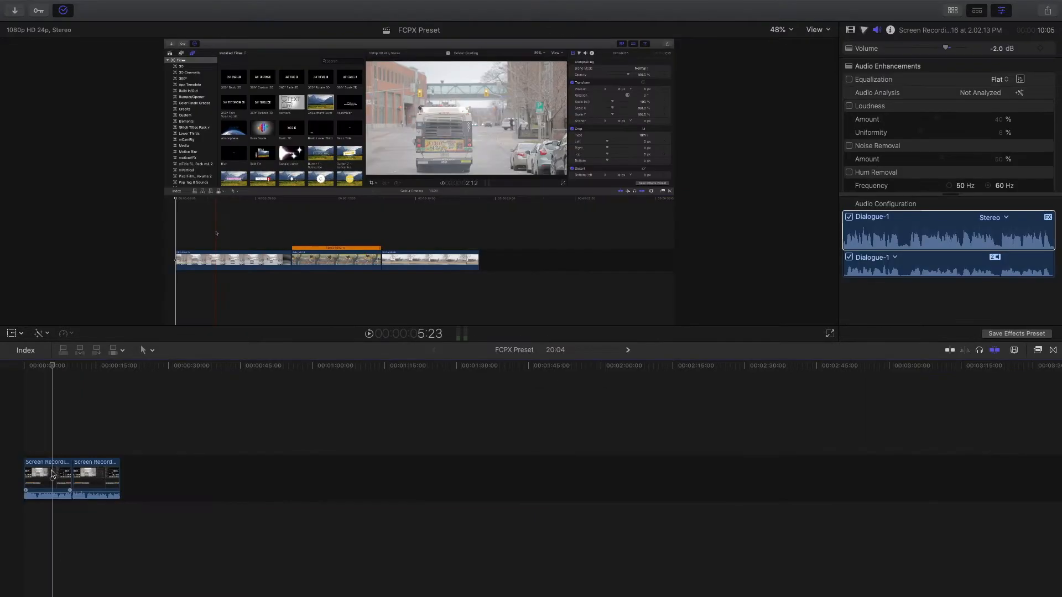
Step: Select the first screen-recording clip and reveal its Voice Over Enhancement in the Audio inspector
{"action": "left_click", "coordinate": [46, 478]}
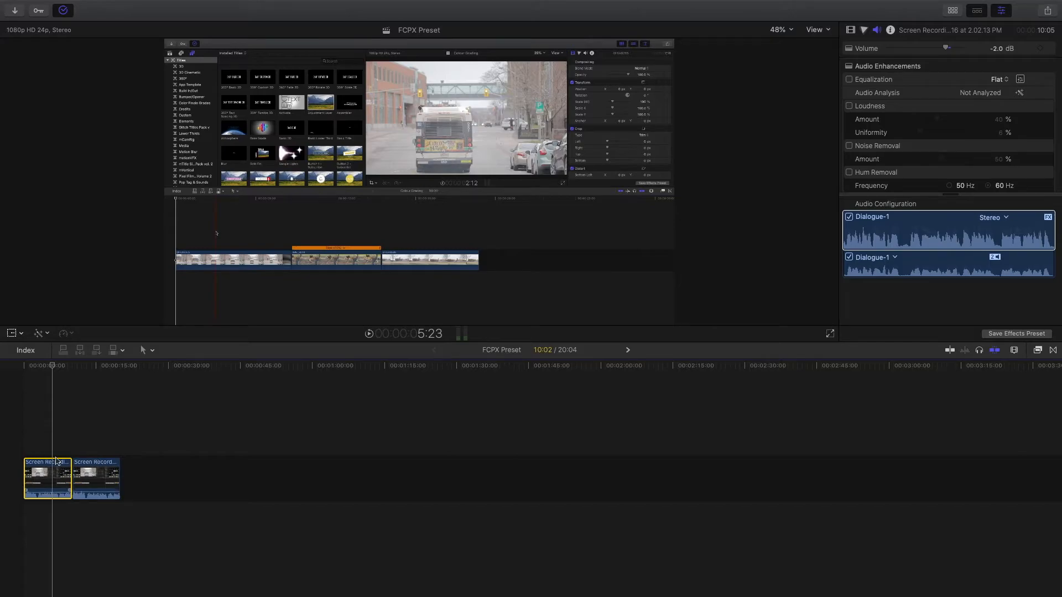
{"action": "scroll", "scroll_direction": "down", "scroll_amount": 3}
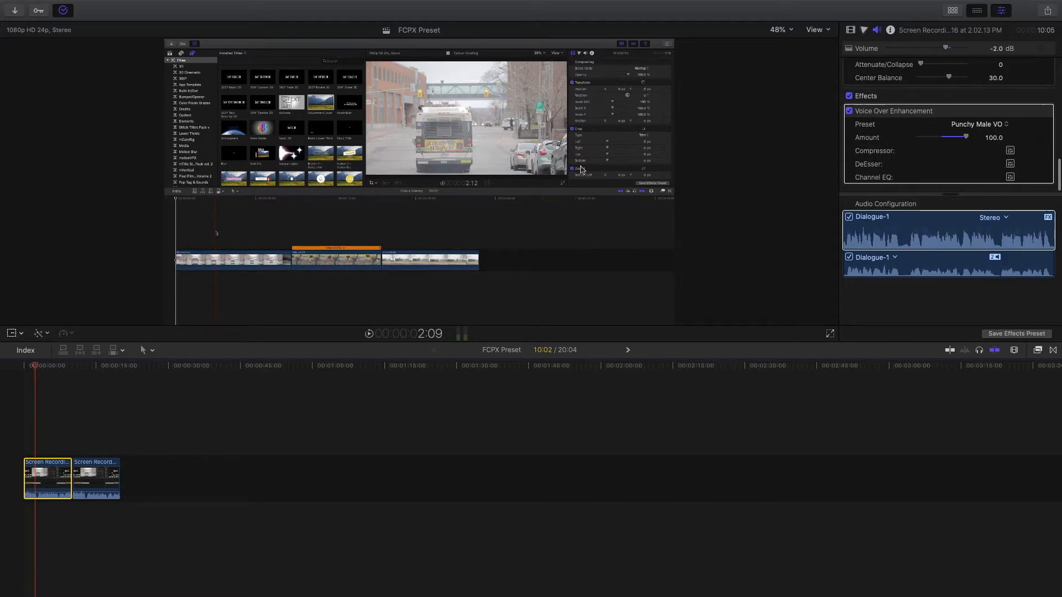
{"action": "left_click", "coordinate": [94, 7]}
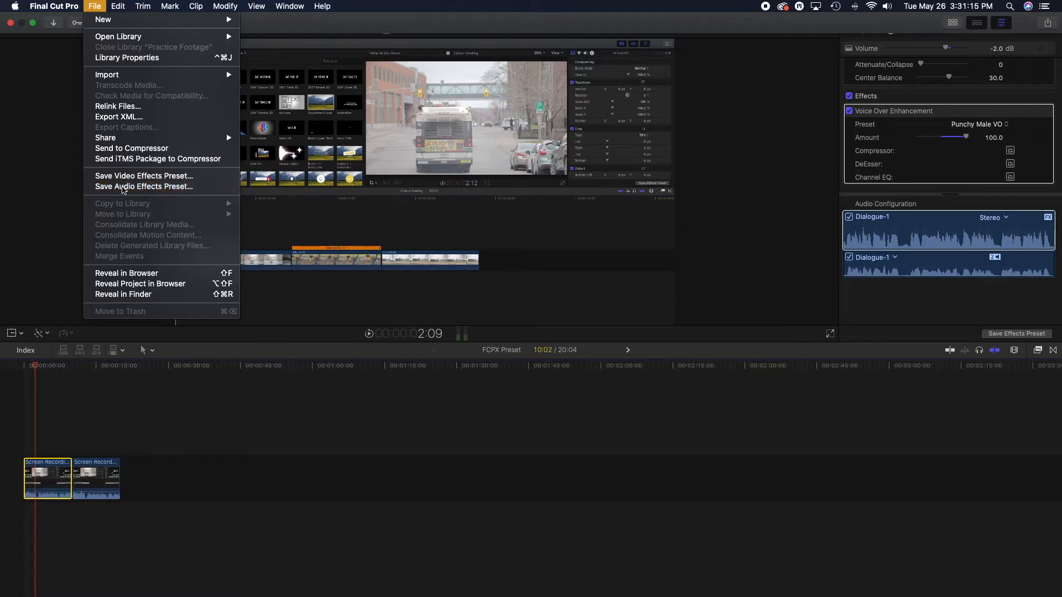
Step: Save the audio effects as FCPX Voiceover in a new Creative Pro category
{"action": "left_click", "coordinate": [144, 186]}
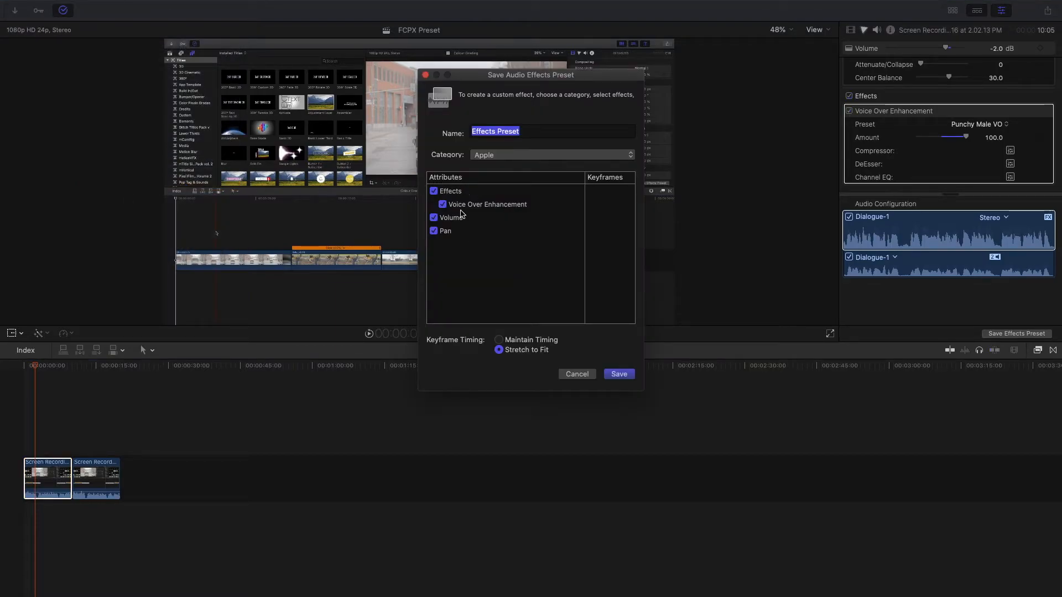
{"action": "mouse_move", "coordinate": [466, 189]}
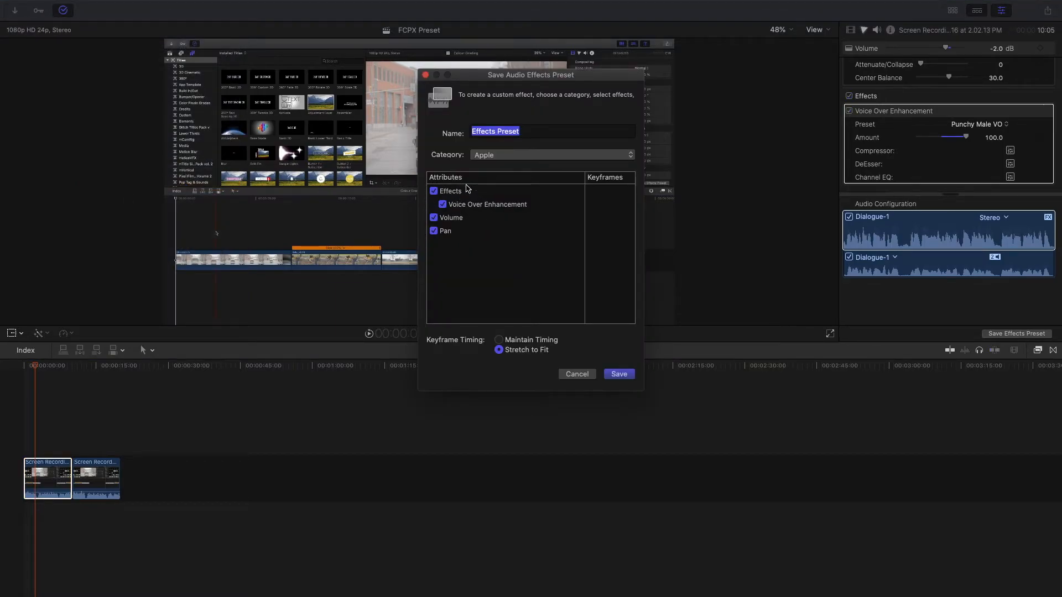
{"action": "type", "text": "FCPX Voiceover"}
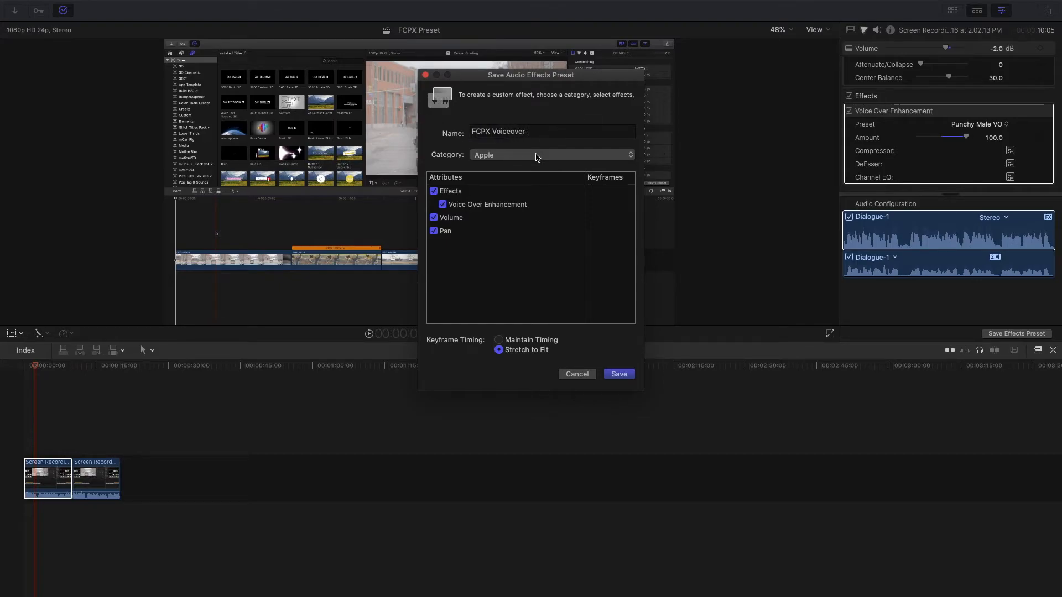
{"action": "left_click", "coordinate": [548, 154]}
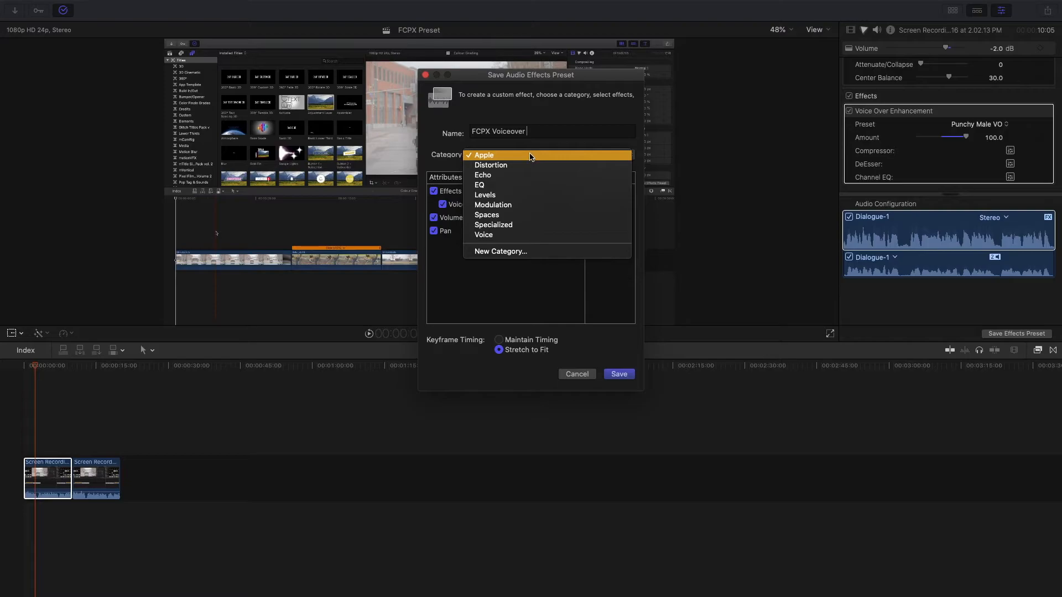
{"action": "mouse_move", "coordinate": [500, 251]}
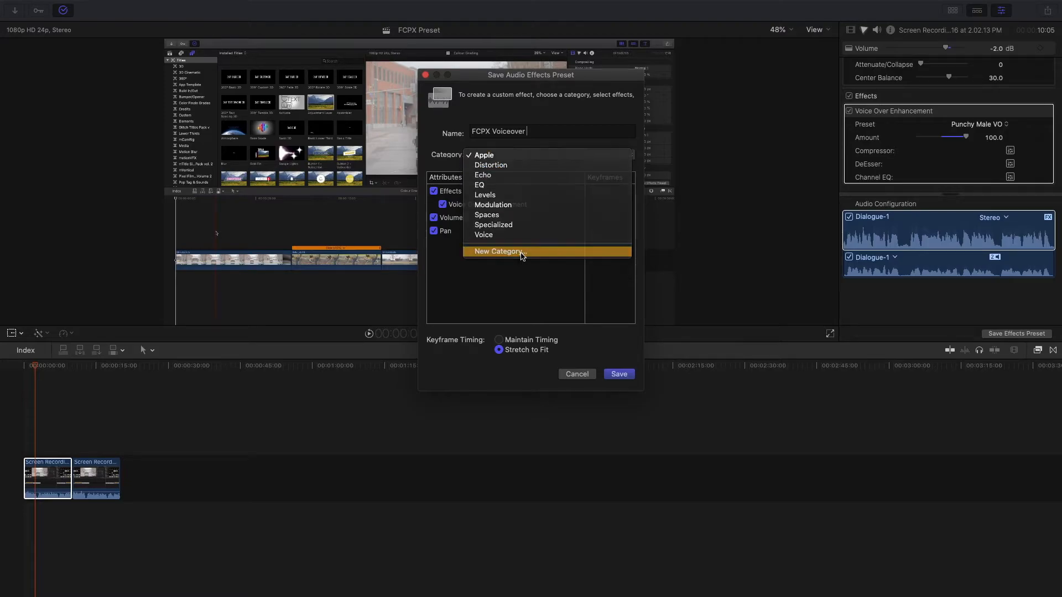
{"action": "left_click", "coordinate": [498, 251]}
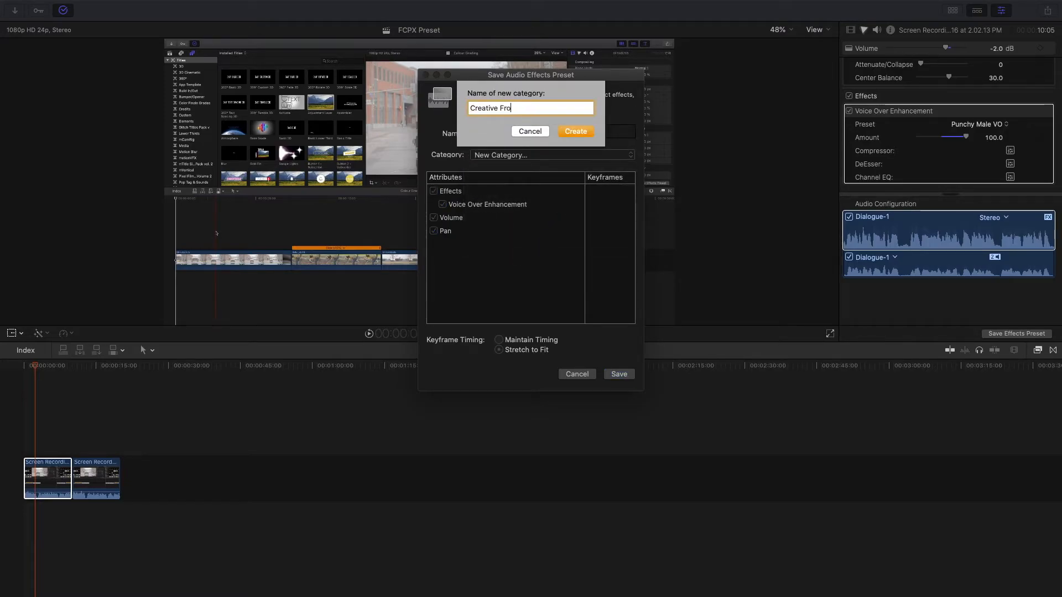
{"action": "left_click", "coordinate": [574, 132]}
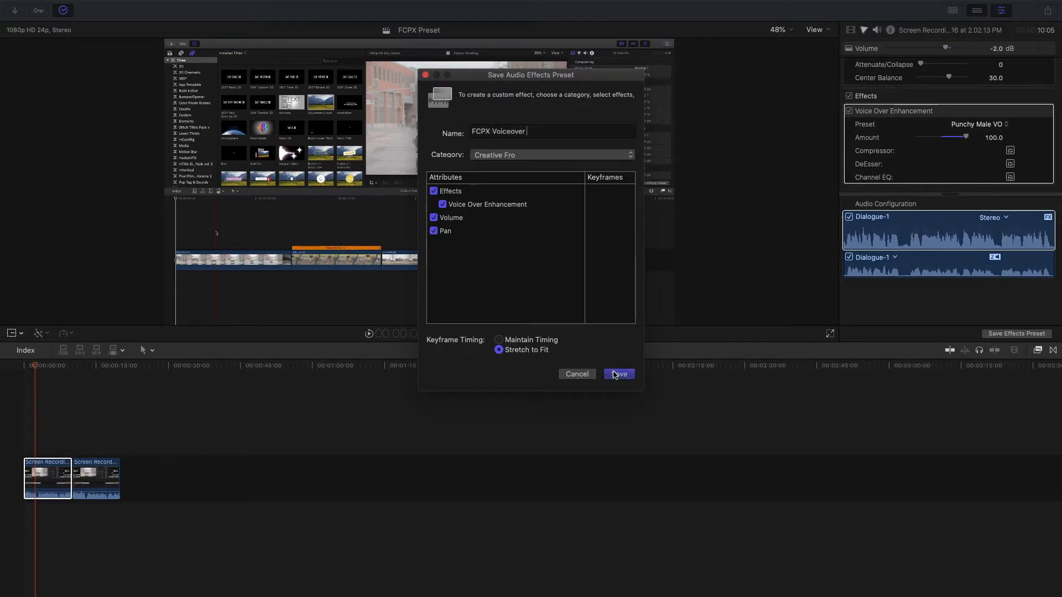
{"action": "left_click", "coordinate": [618, 374]}
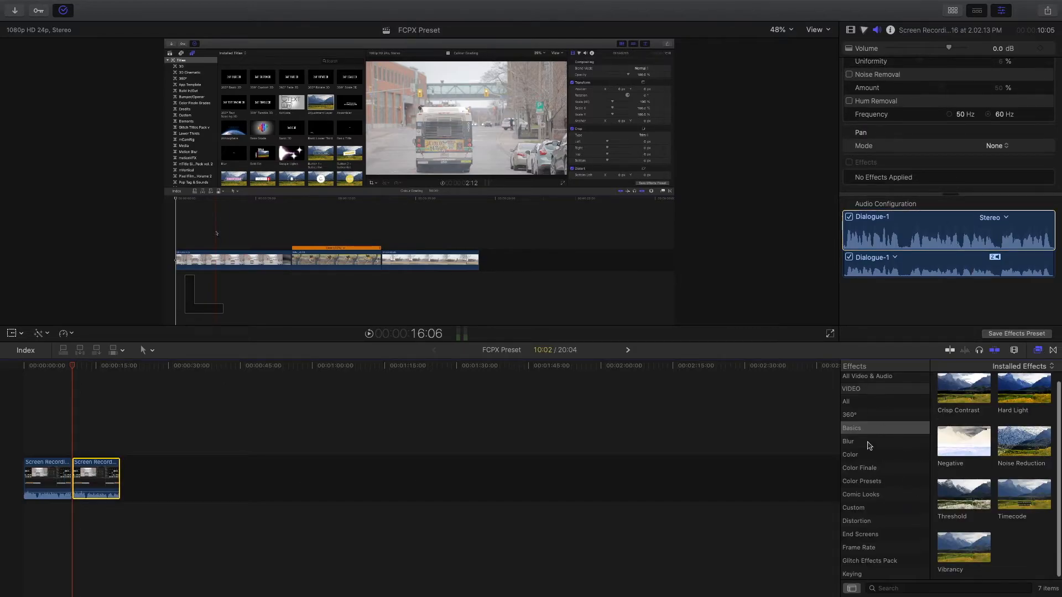
Step: Locate FCPX Voiceover under Audio > Creative Pro and target the second screen-recording clip
{"action": "scroll", "scroll_direction": "down", "scroll_amount": 3}
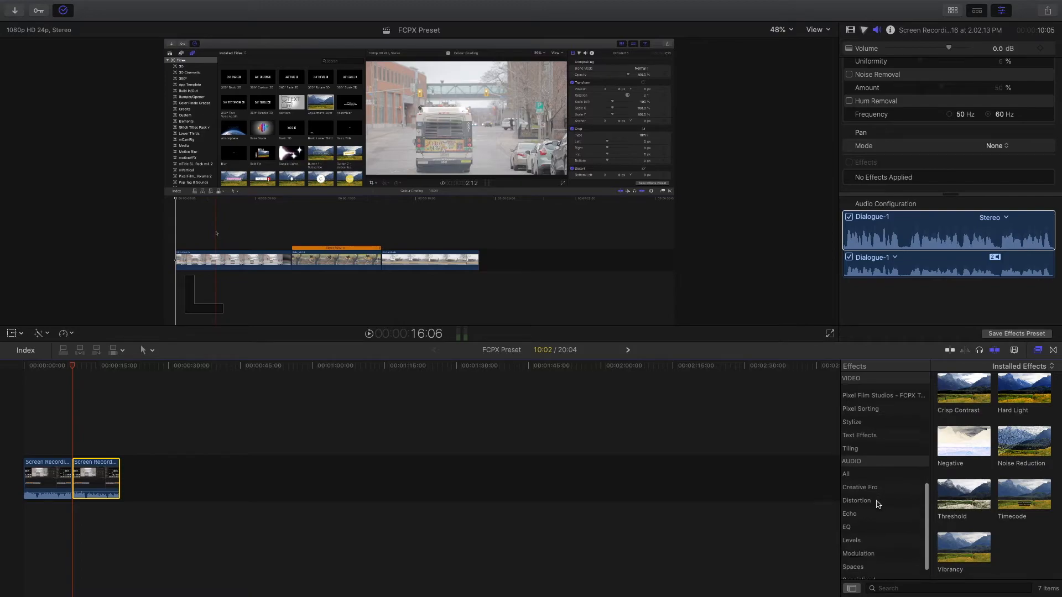
{"action": "left_click", "coordinate": [861, 490]}
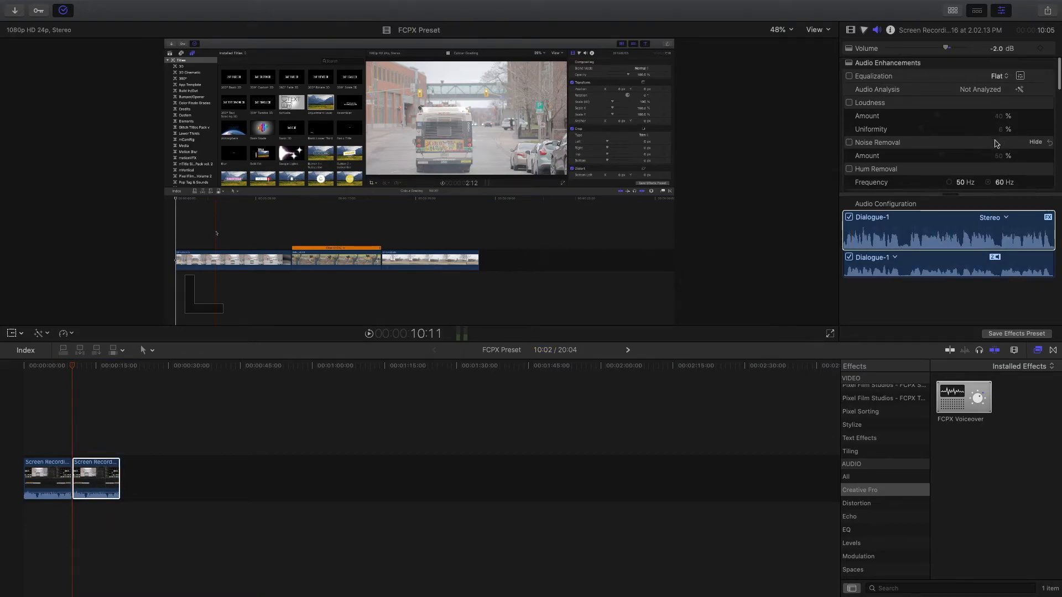
{"action": "scroll", "scroll_direction": "down", "scroll_amount": 3}
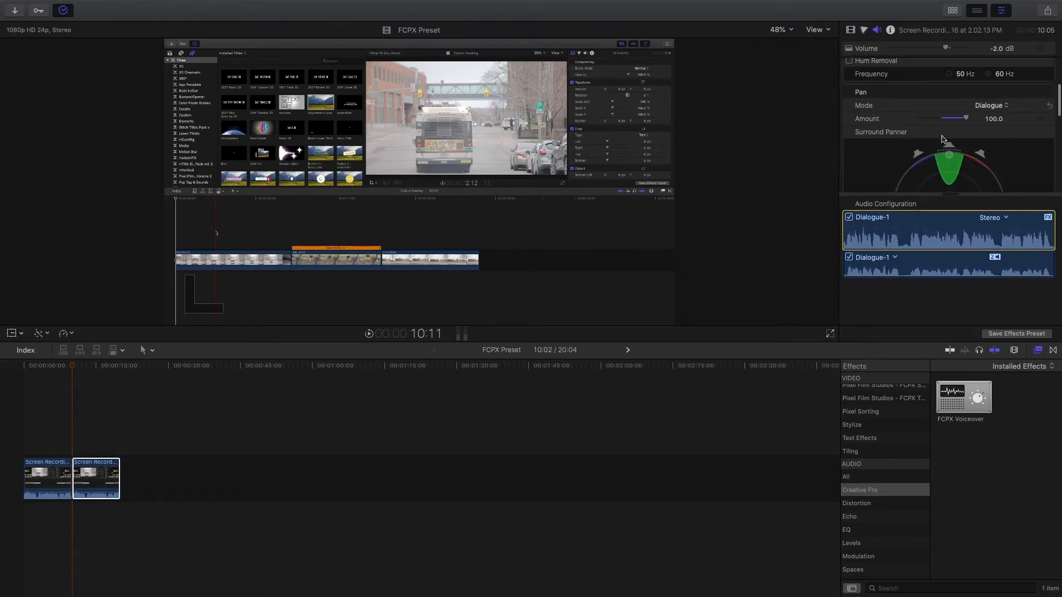
{"action": "left_click", "coordinate": [96, 478]}
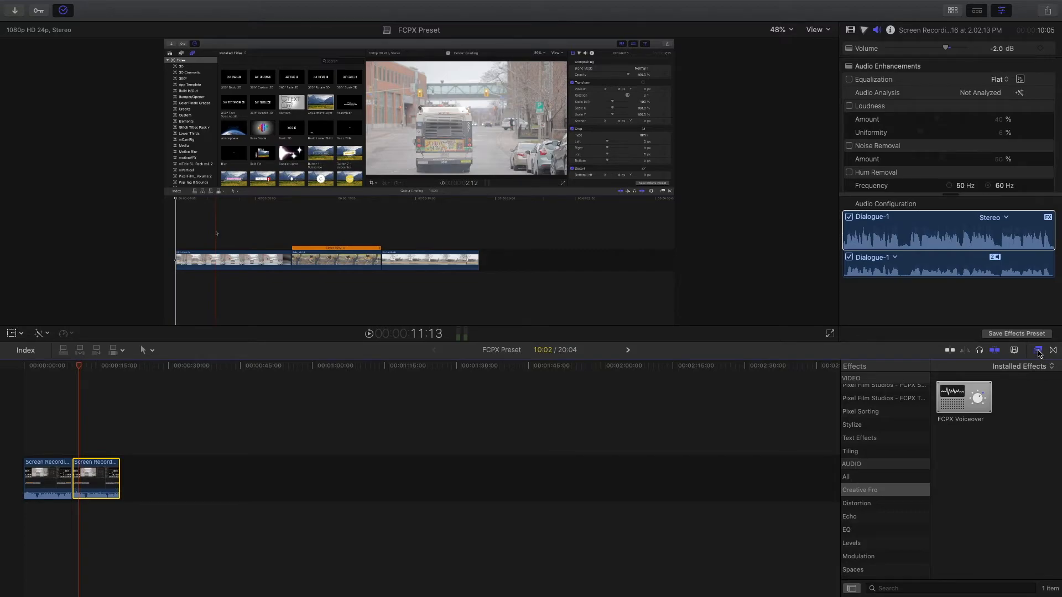
{"action": "mouse_move", "coordinate": [1038, 352]}
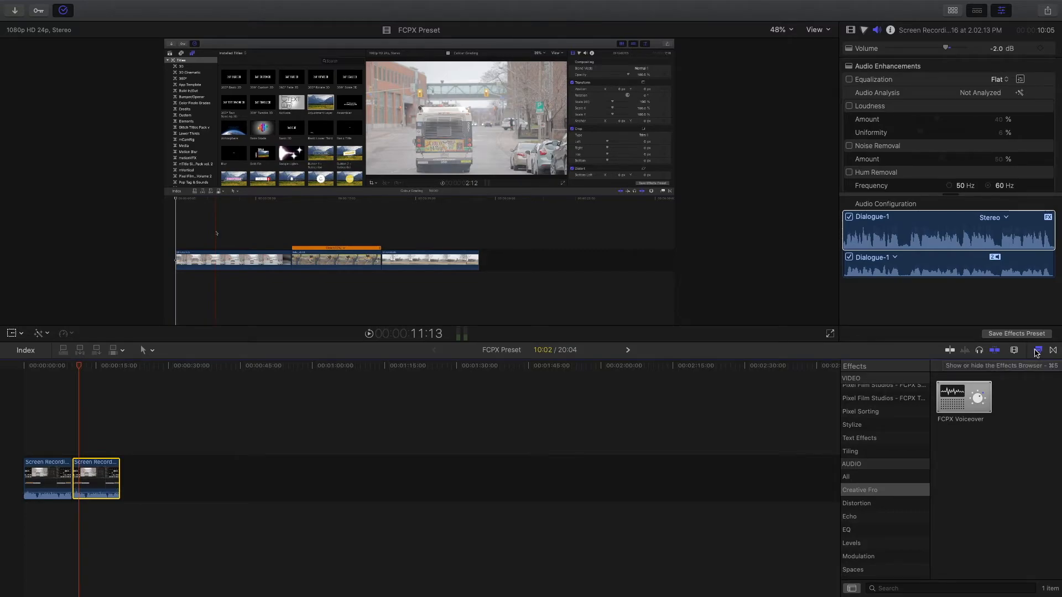